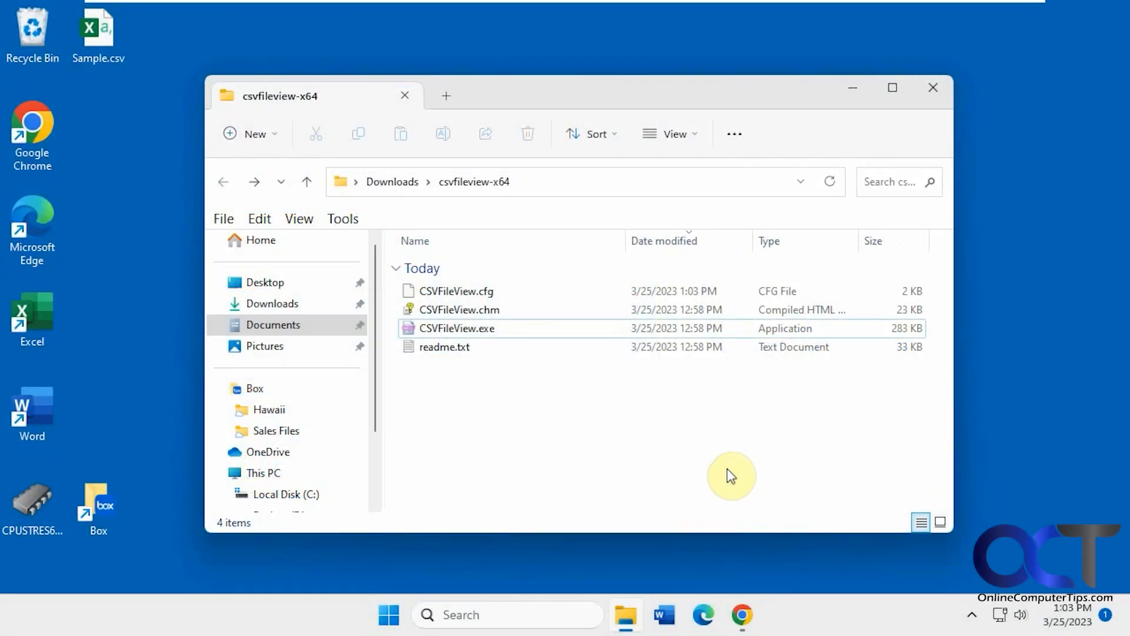
{"action": "mouse_move", "coordinate": [604, 427]}
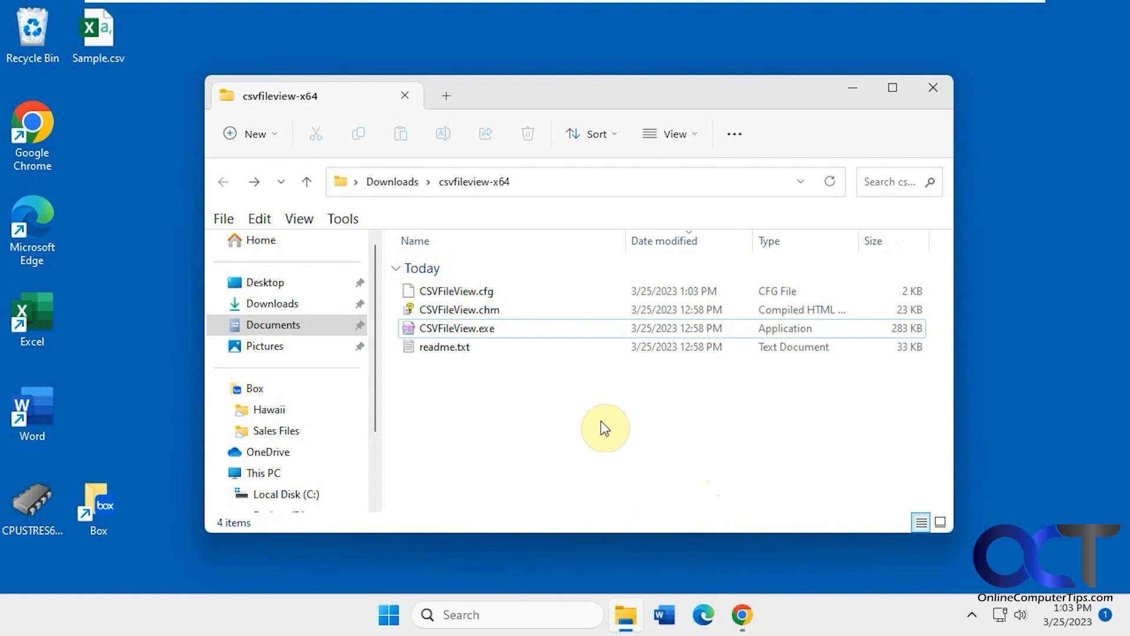
{"action": "mouse_move", "coordinate": [613, 437]}
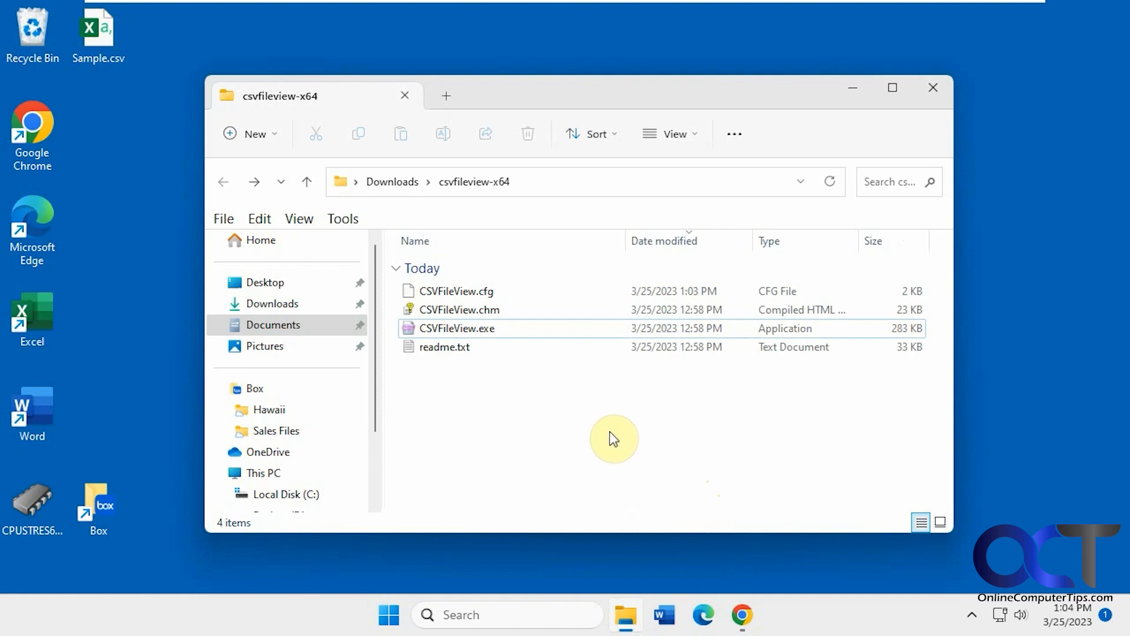
Step: View Sample.csv's raw comma-separated text in Notepad, then launch CSVFileView.exe from Explorer
{"action": "right_click", "coordinate": [97, 28]}
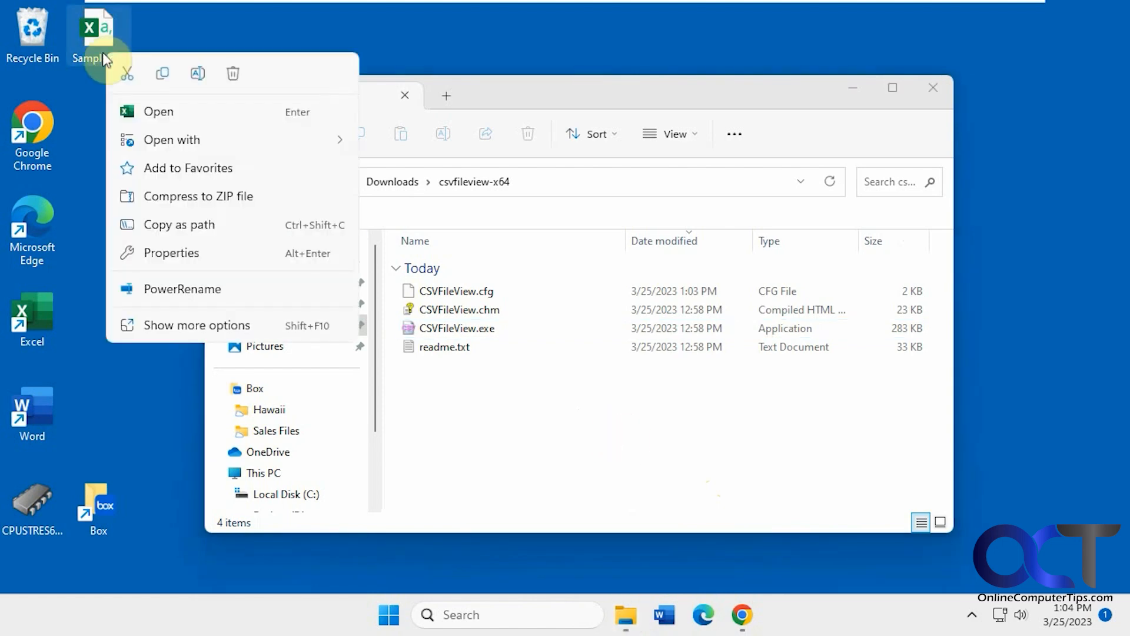
{"action": "left_click", "coordinate": [172, 139]}
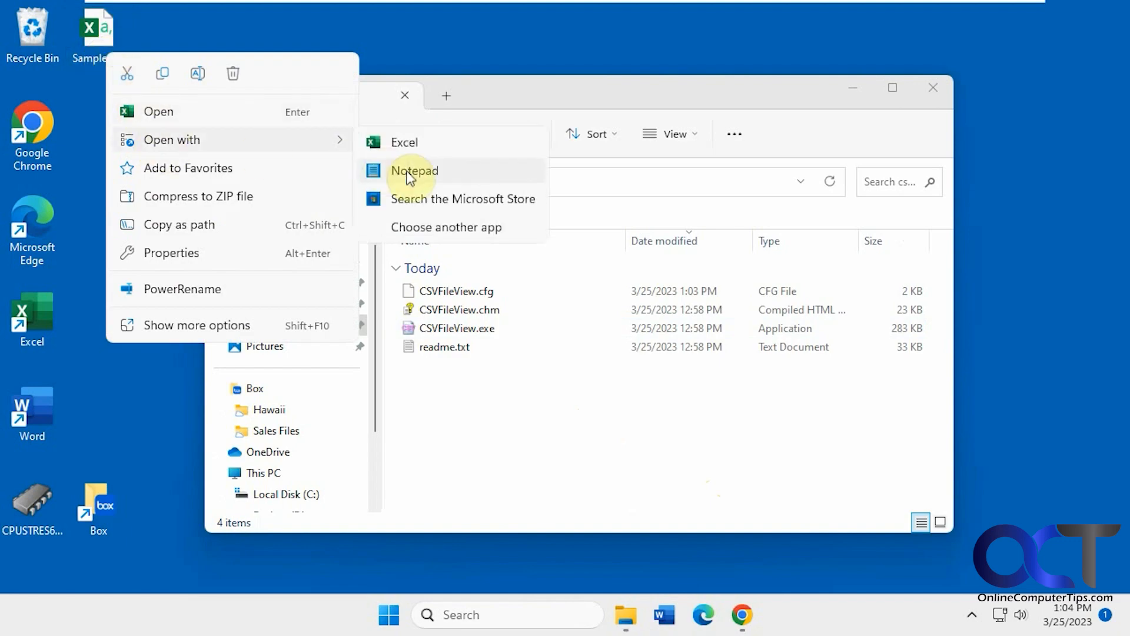
{"action": "left_click", "coordinate": [413, 170]}
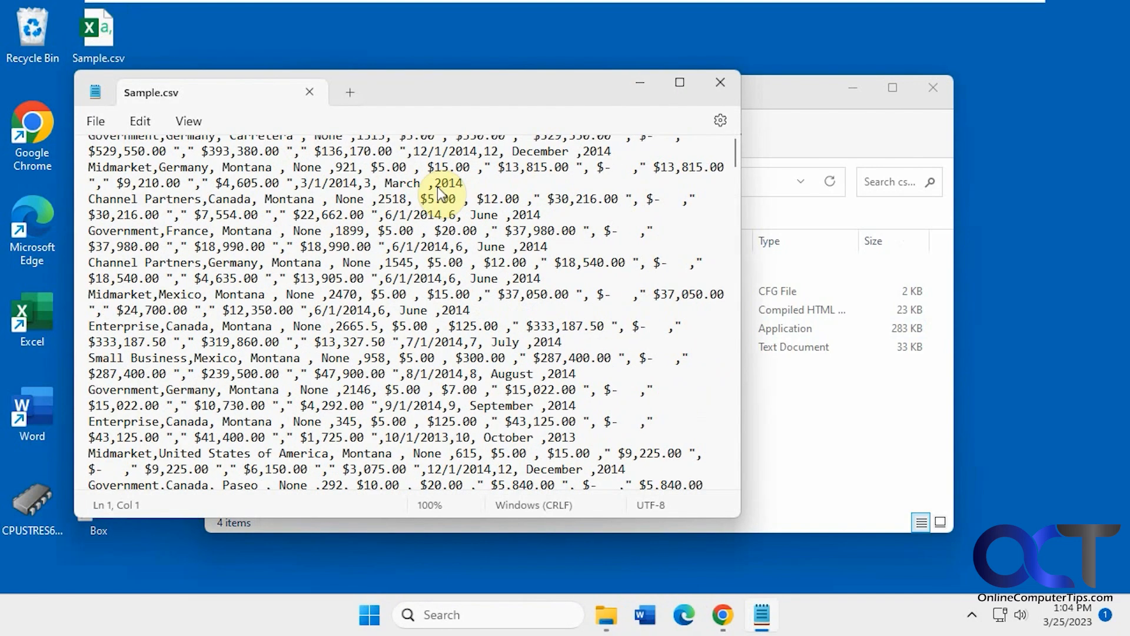
{"action": "scroll", "scroll_direction": "down", "scroll_amount": 3}
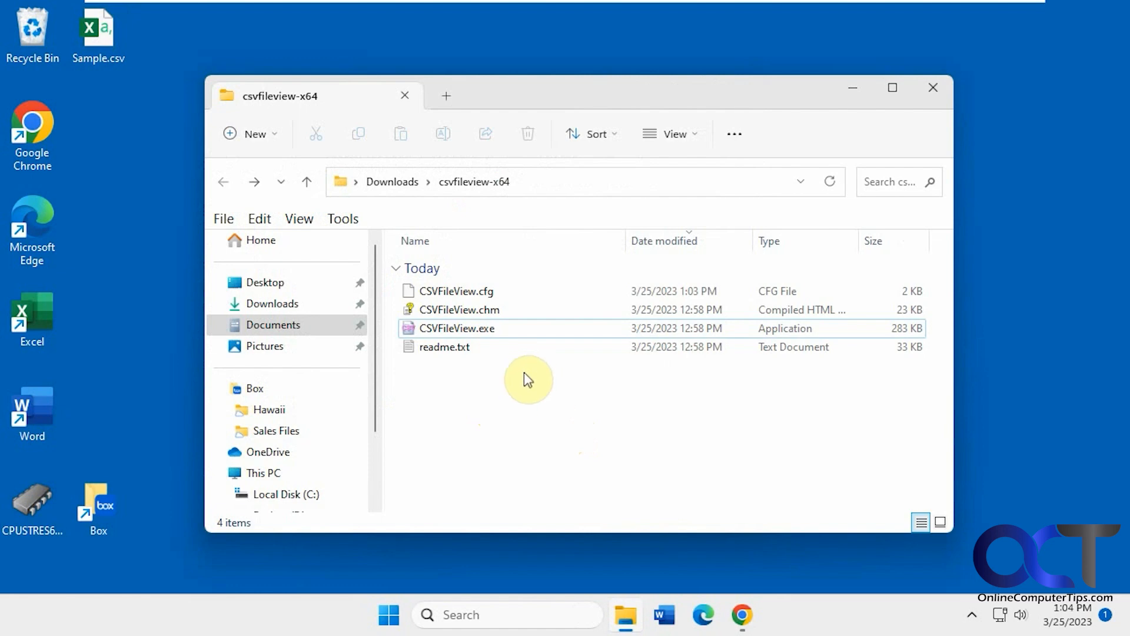
{"action": "left_click", "coordinate": [456, 327]}
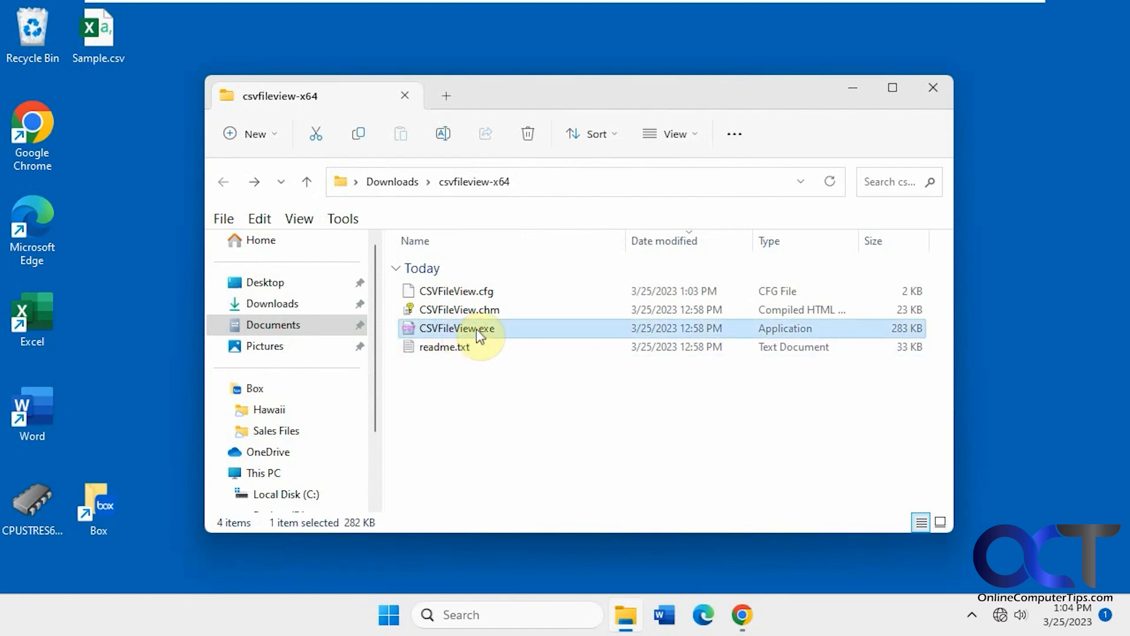
{"action": "double_click", "coordinate": [455, 328]}
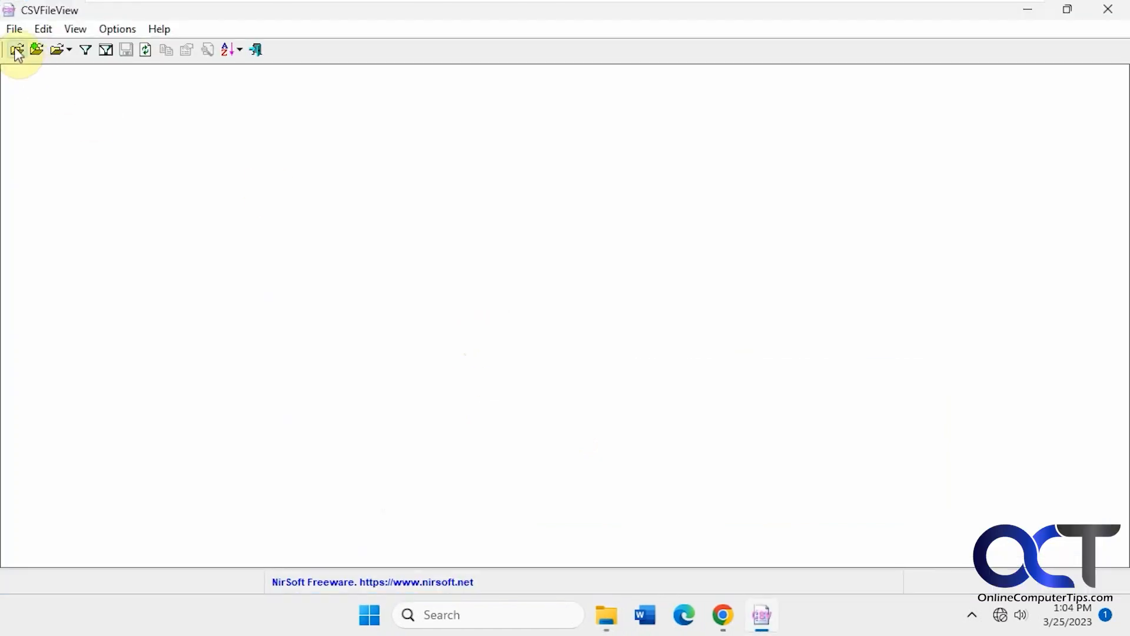
Step: Load Sample.csv as a 700-line table, sort by Gross Sales, then by Sale Price
{"action": "left_click", "coordinate": [17, 49]}
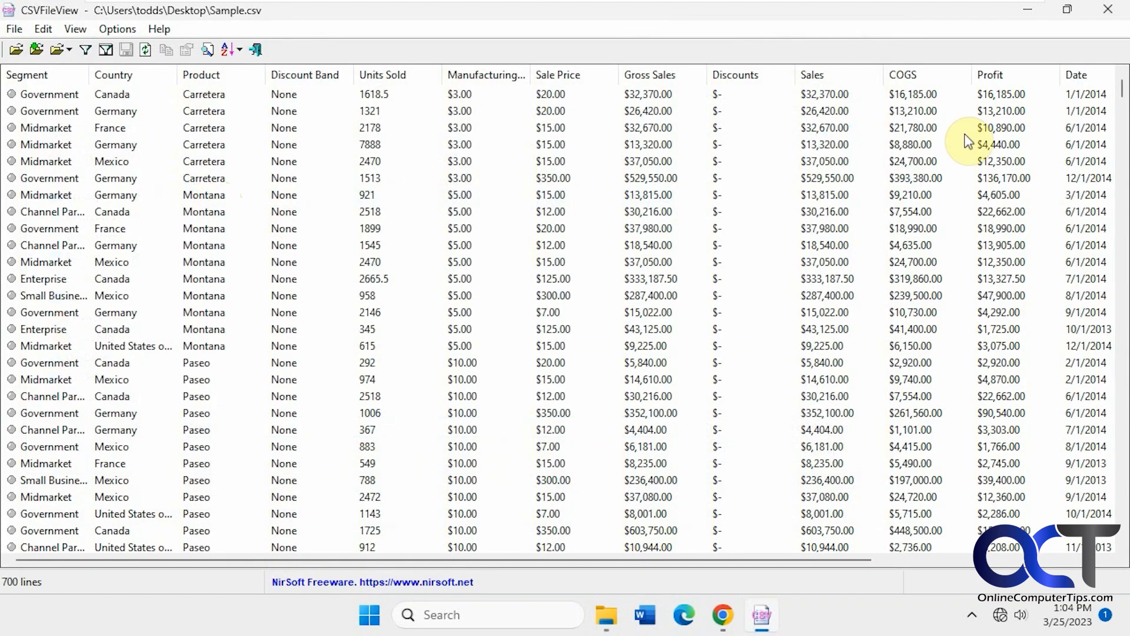
{"action": "scroll", "scroll_direction": "right", "scroll_amount": 3}
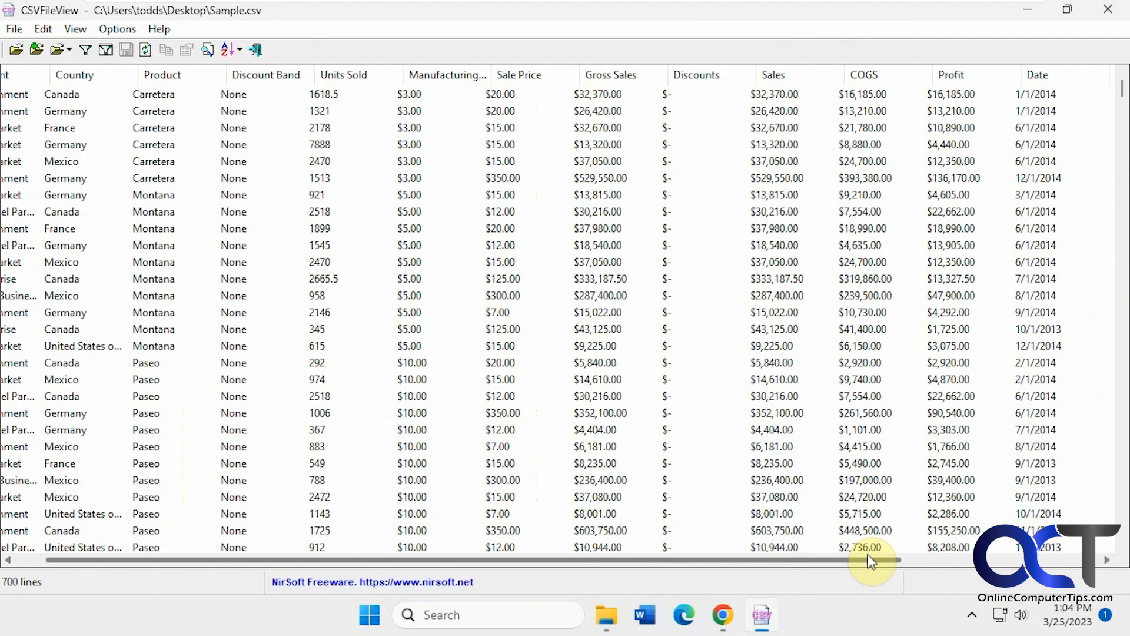
{"action": "left_click", "coordinate": [651, 75]}
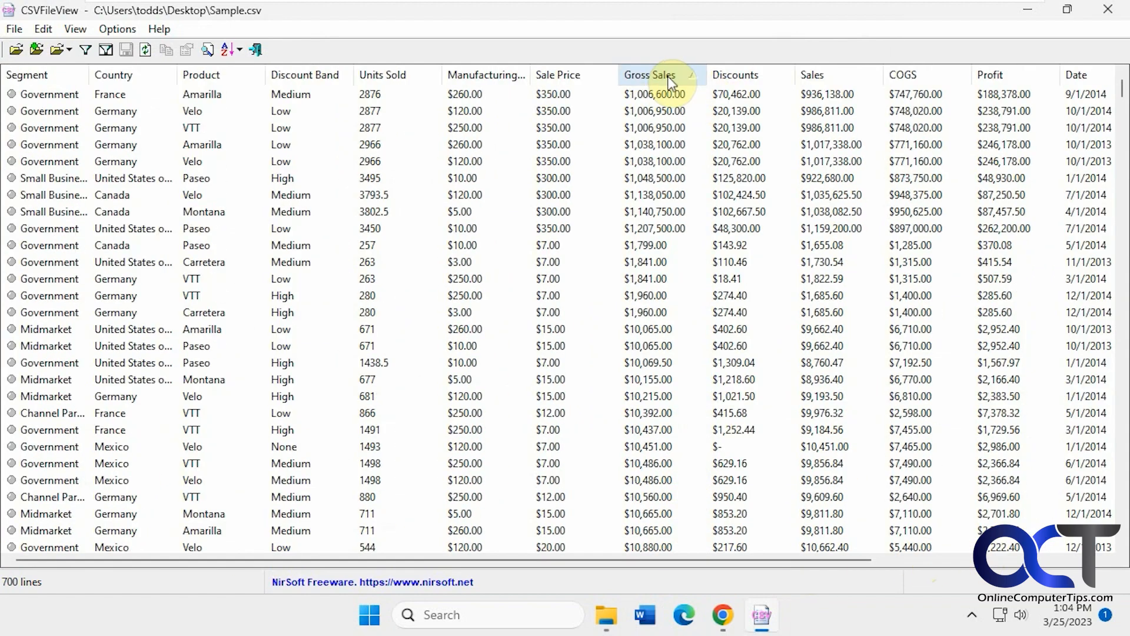
{"action": "left_click", "coordinate": [304, 74]}
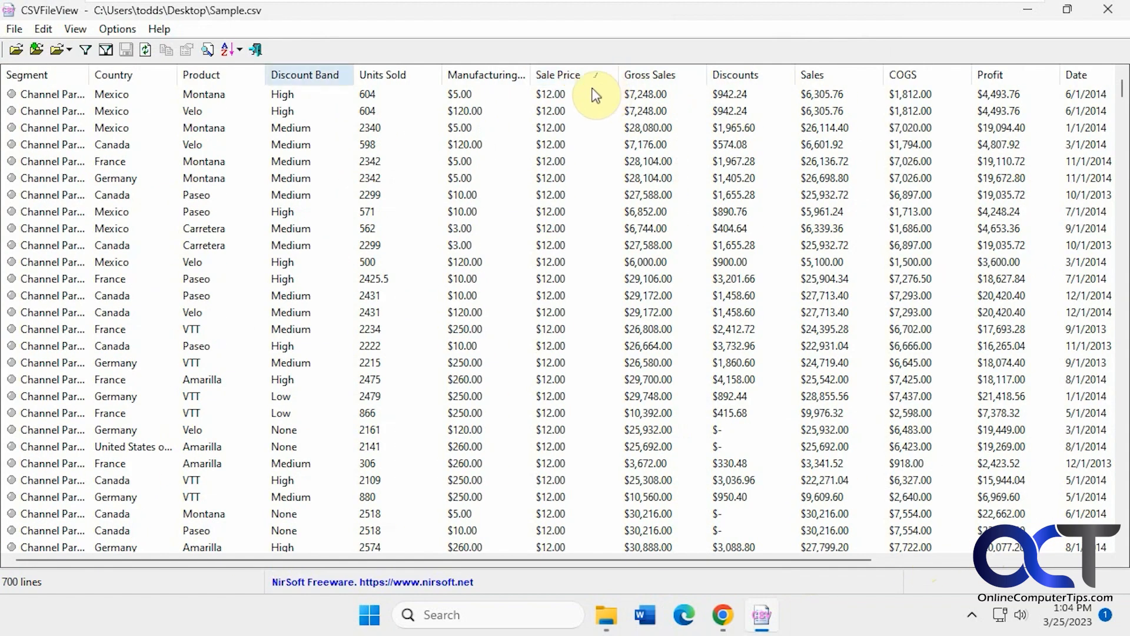
{"action": "left_click", "coordinate": [13, 29]}
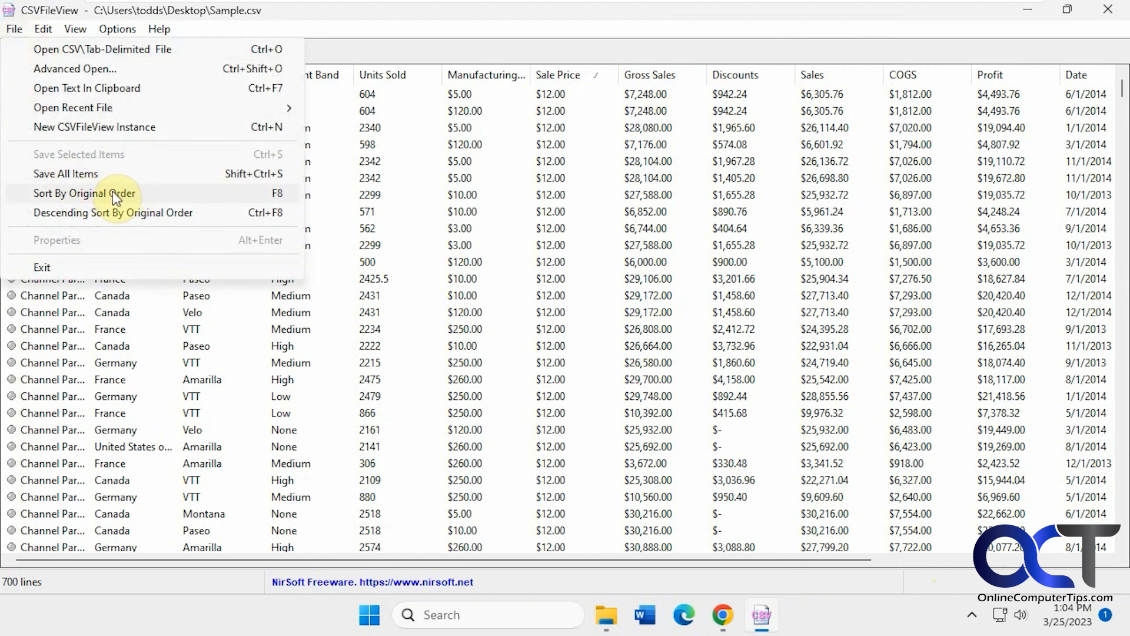
Step: Apply File > Sort By Original Order, then browse and close the Options menu
{"action": "left_click", "coordinate": [84, 193]}
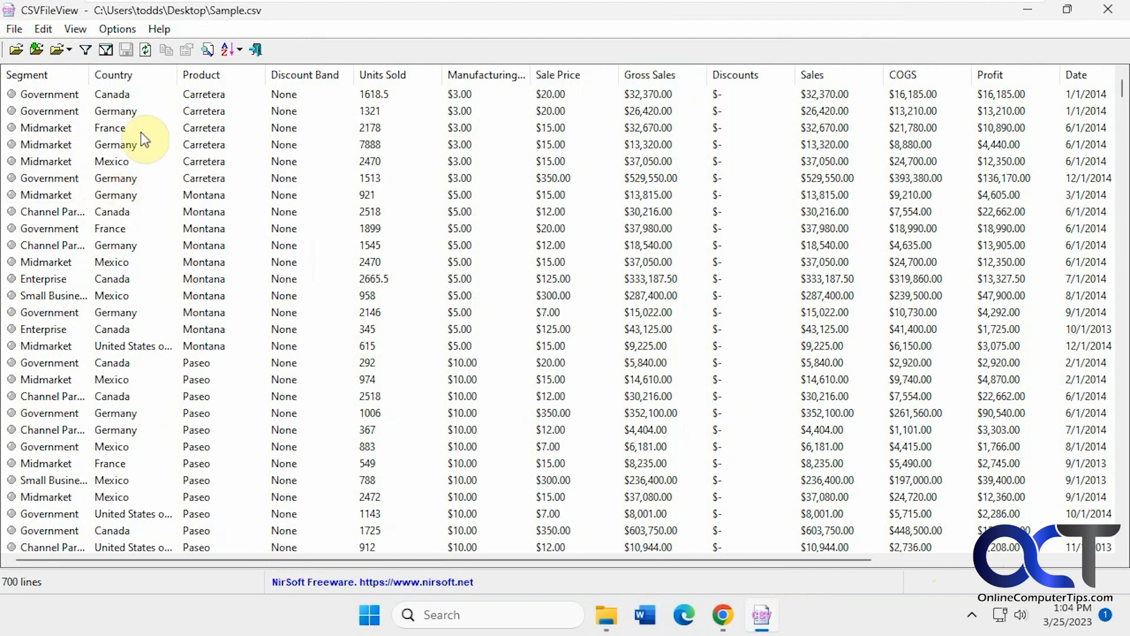
{"action": "left_click", "coordinate": [117, 29]}
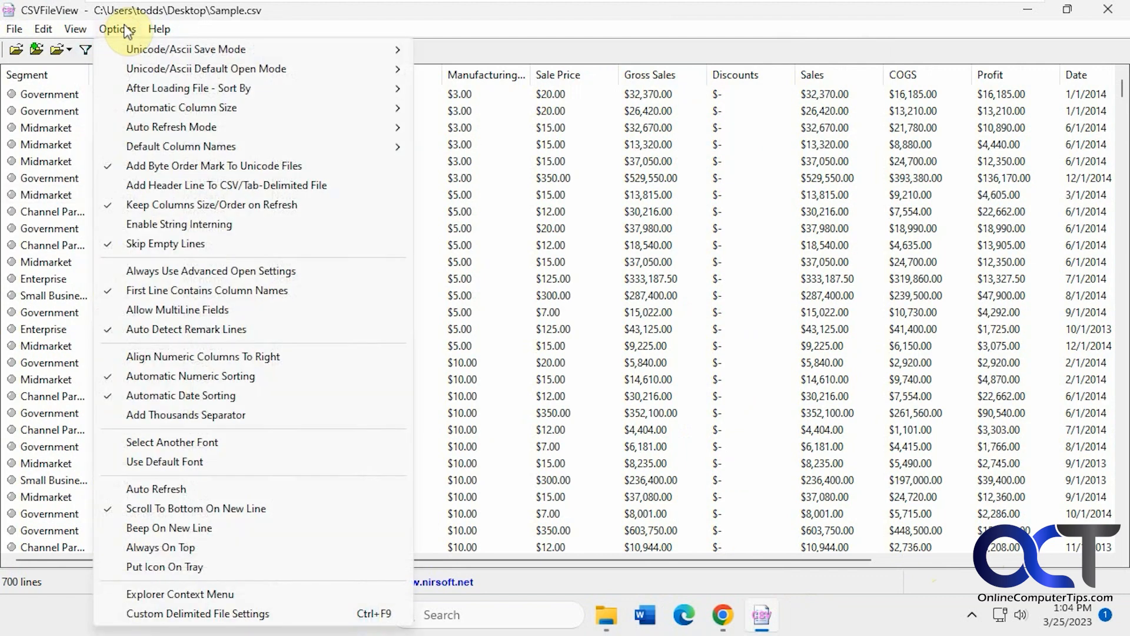
{"action": "mouse_move", "coordinate": [182, 107]}
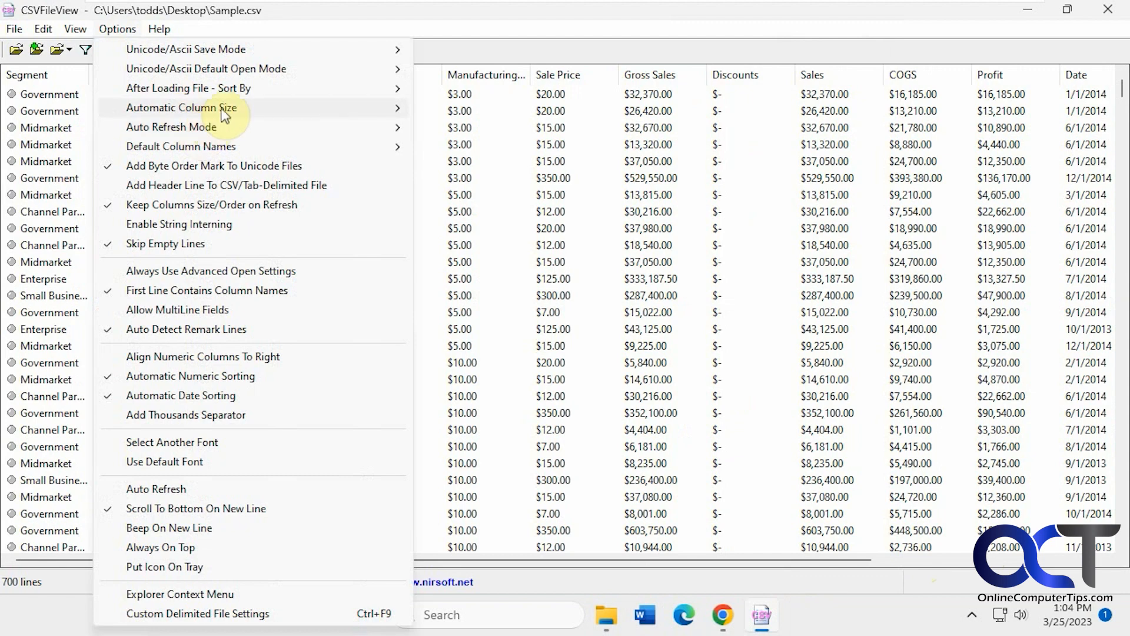
{"action": "mouse_move", "coordinate": [178, 167]}
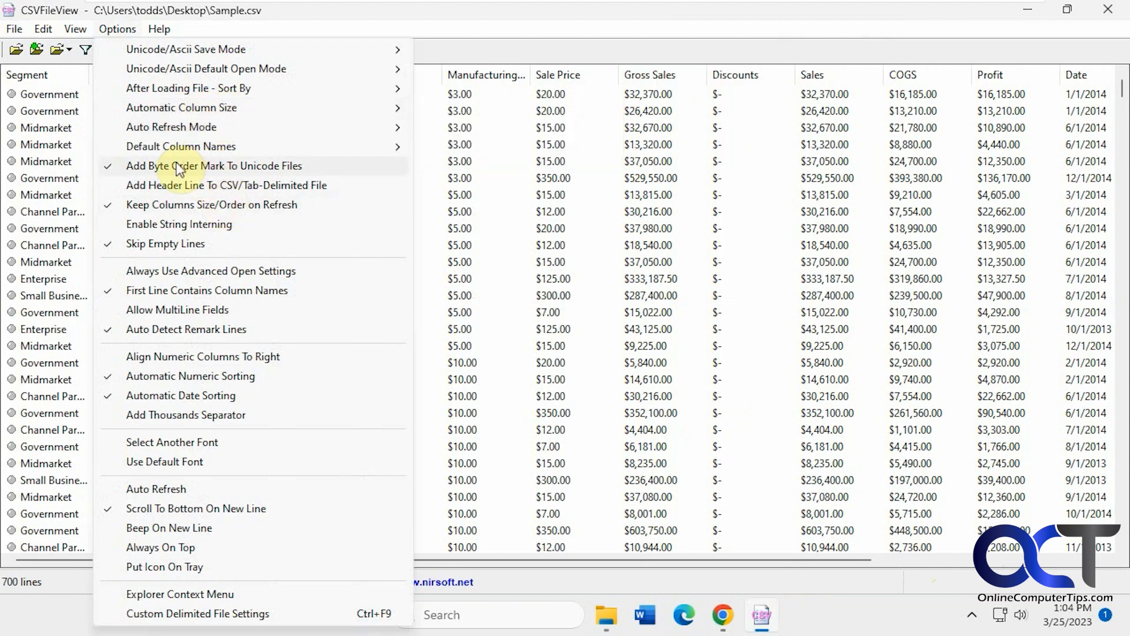
{"action": "mouse_move", "coordinate": [248, 262]}
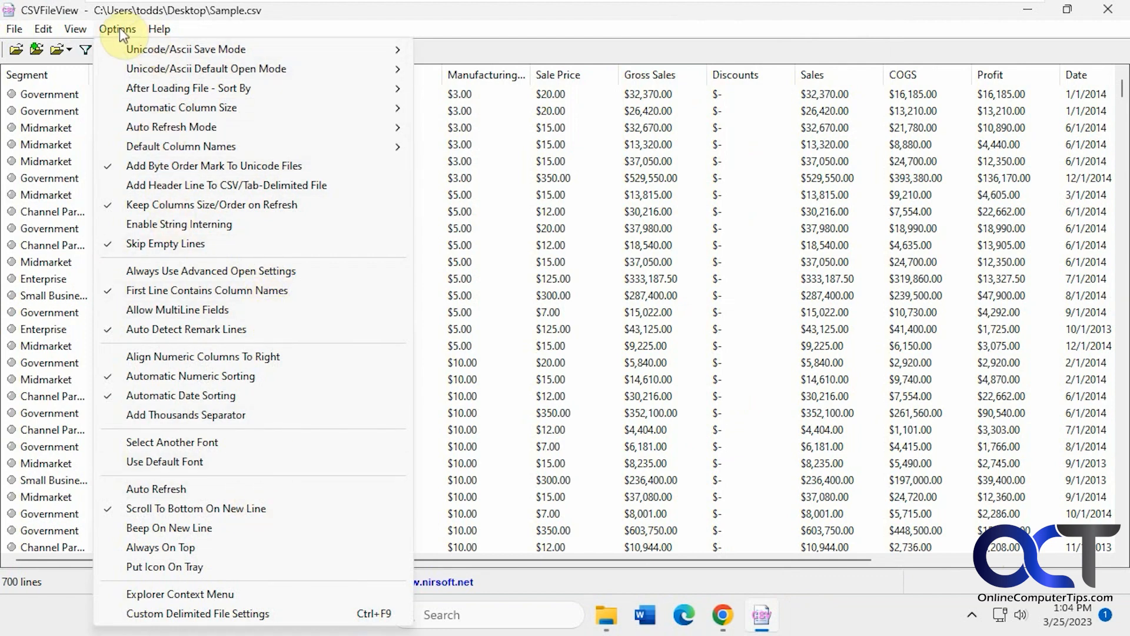
{"action": "left_click", "coordinate": [74, 29]}
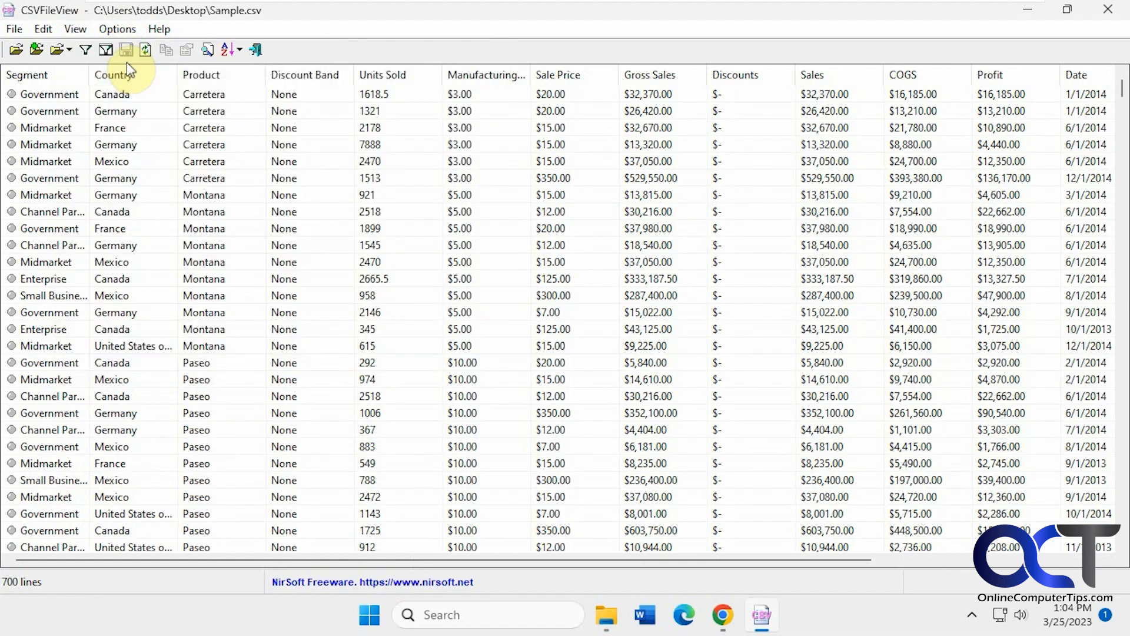
Step: Open Choose Columns from the View menu, cancel it with all columns visible, and browse the Edit menu
{"action": "left_click", "coordinate": [74, 29]}
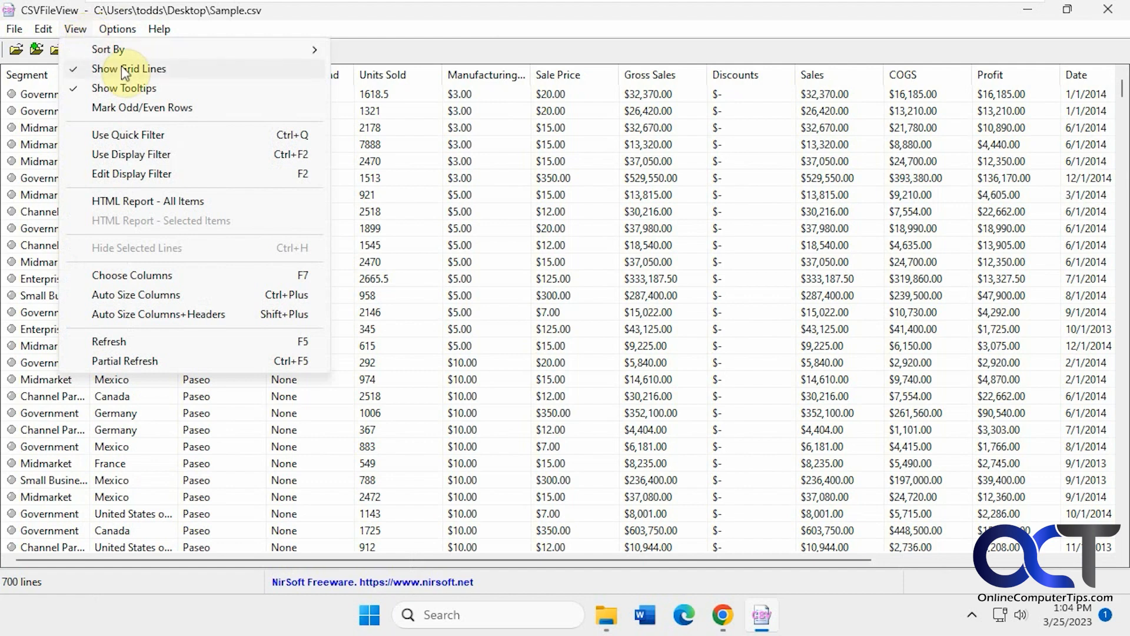
{"action": "mouse_move", "coordinate": [128, 135]}
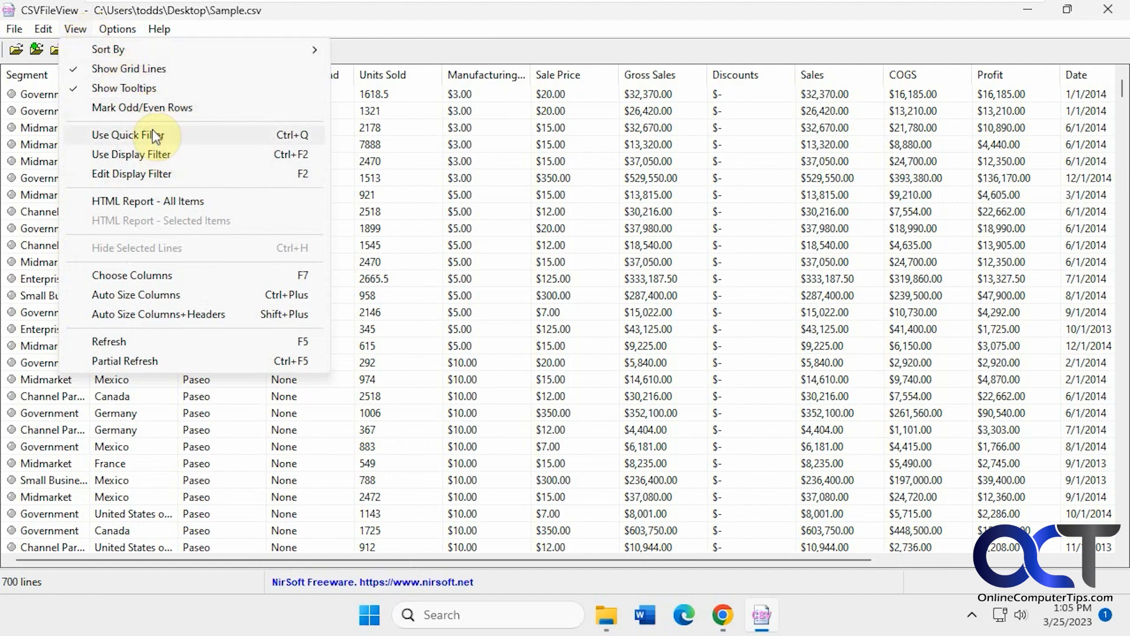
{"action": "mouse_move", "coordinate": [178, 206]}
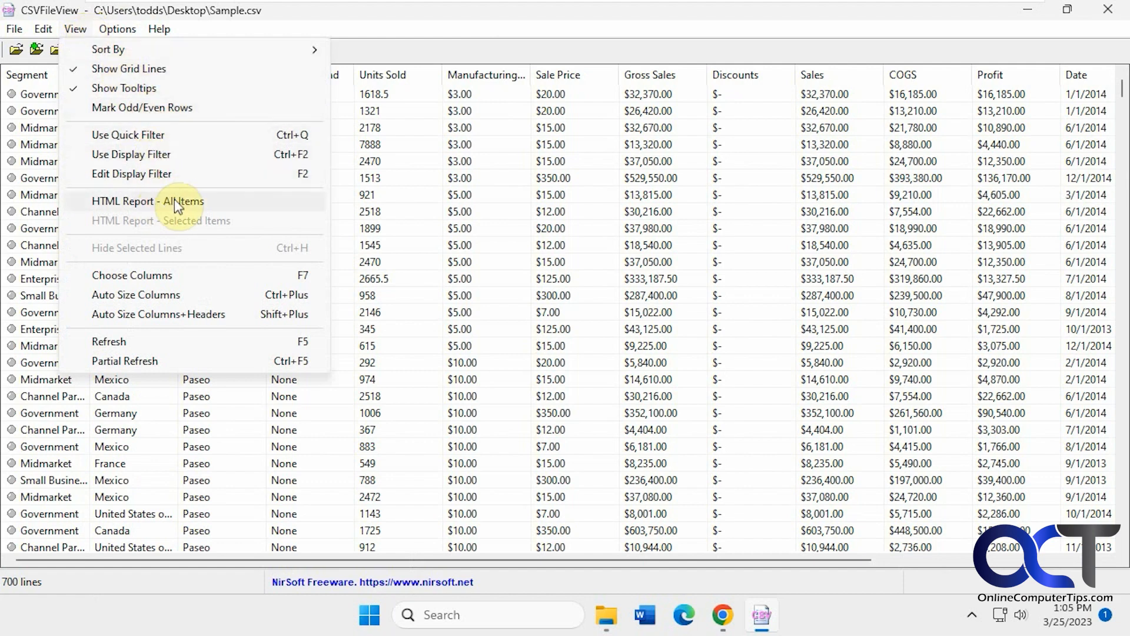
{"action": "mouse_move", "coordinate": [161, 281]}
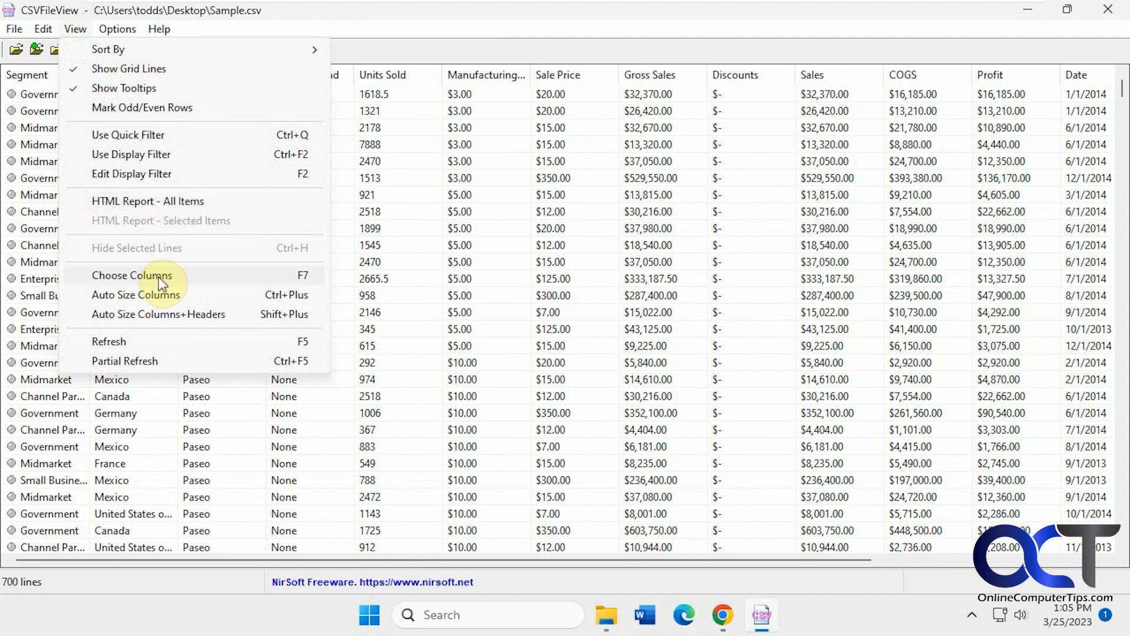
{"action": "left_click", "coordinate": [131, 275]}
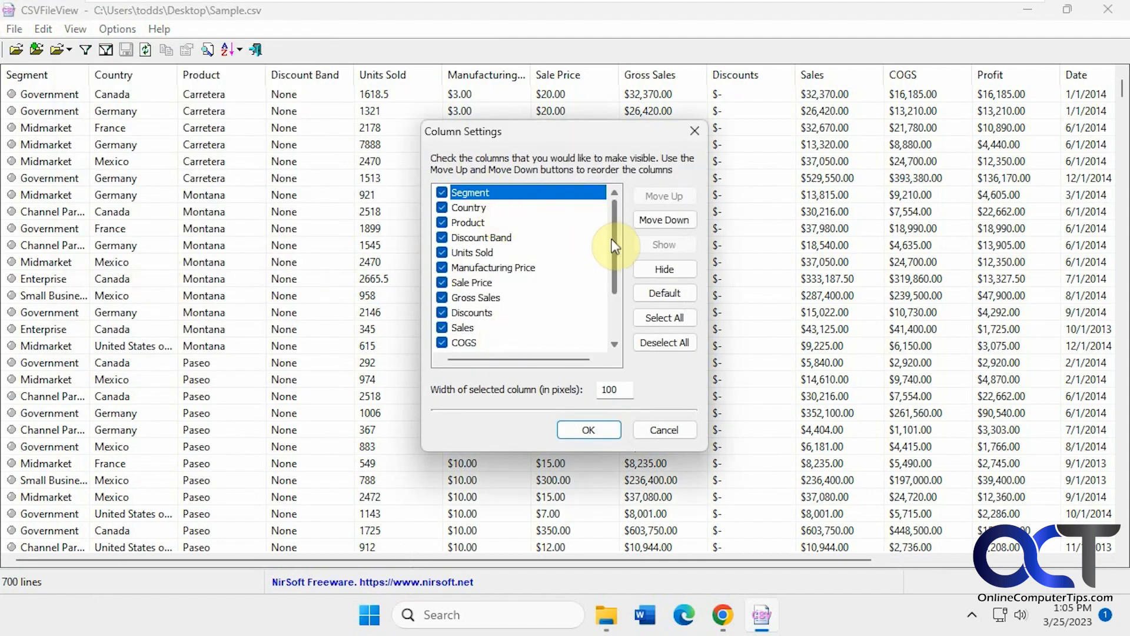
{"action": "left_click", "coordinate": [75, 29]}
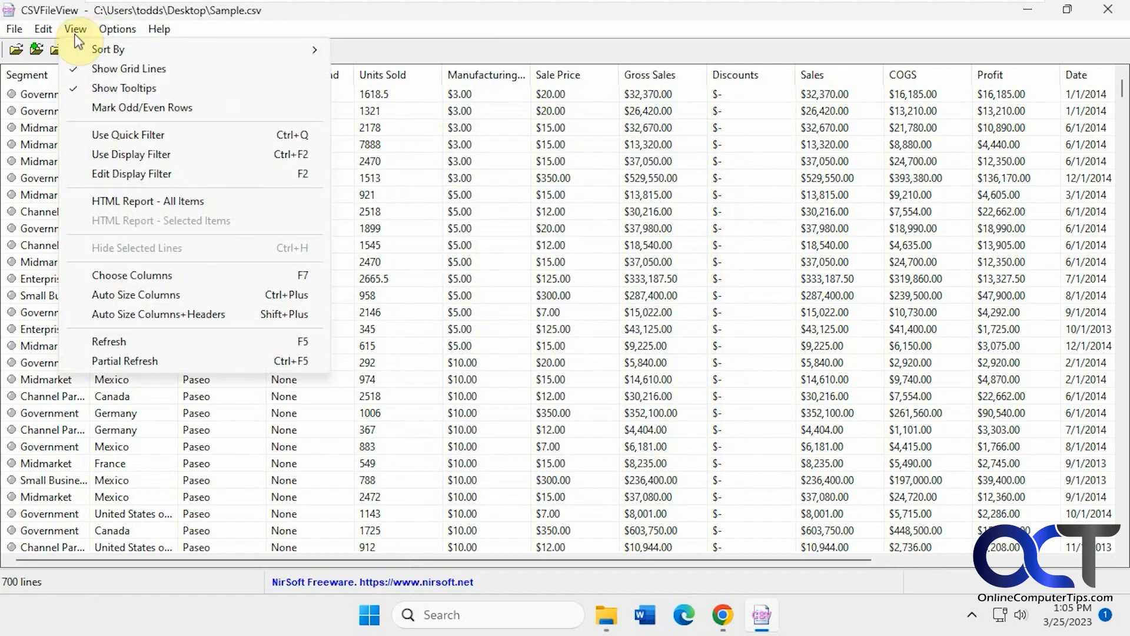
{"action": "left_click", "coordinate": [42, 28]}
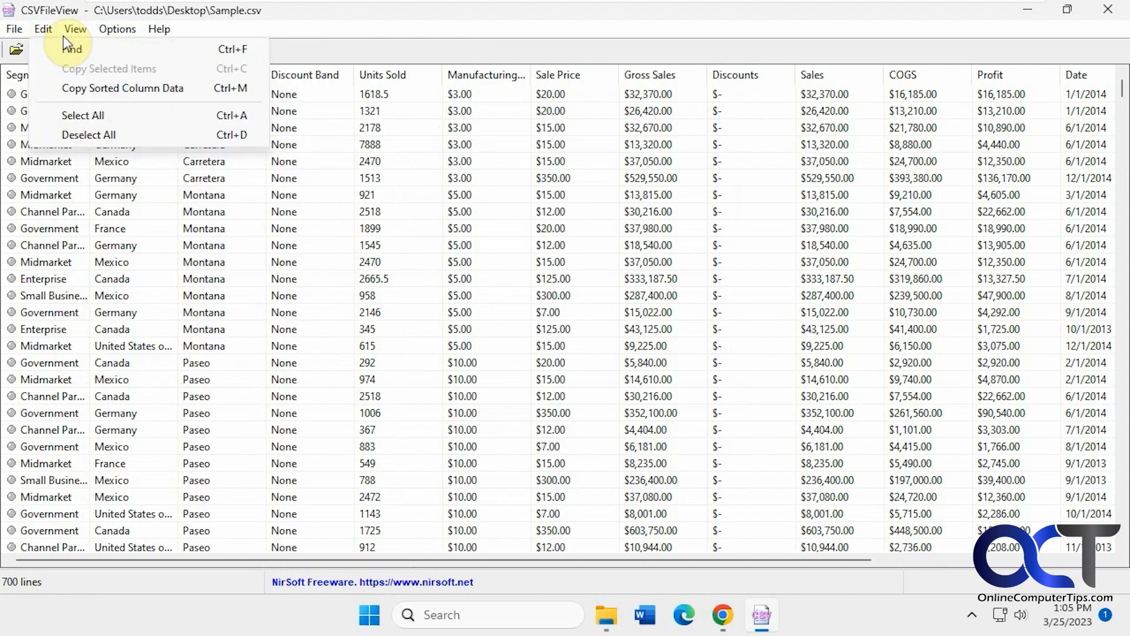
{"action": "left_click", "coordinate": [13, 29]}
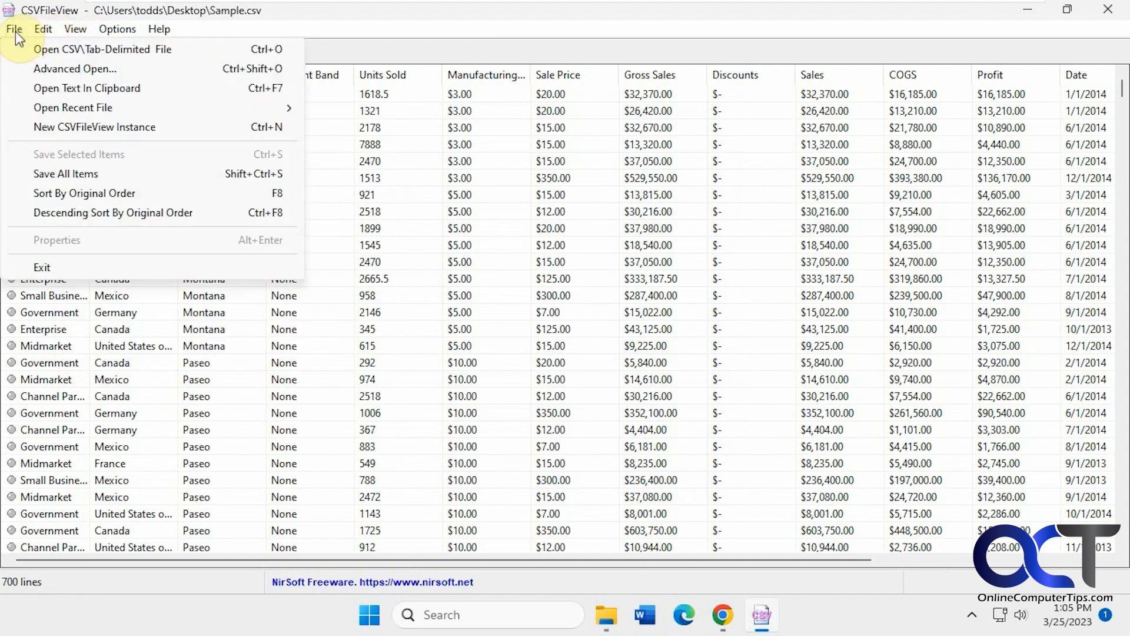
{"action": "mouse_move", "coordinate": [74, 68]}
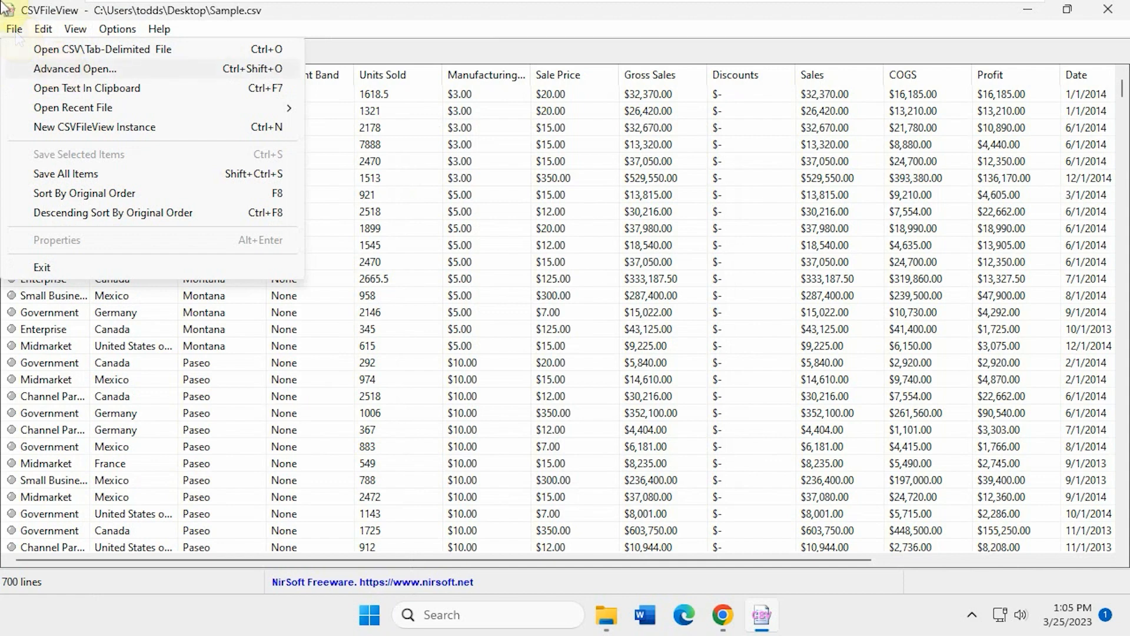
Step: Review the delimiter and quote settings in File > Advanced Open, then cancel
{"action": "left_click", "coordinate": [74, 69]}
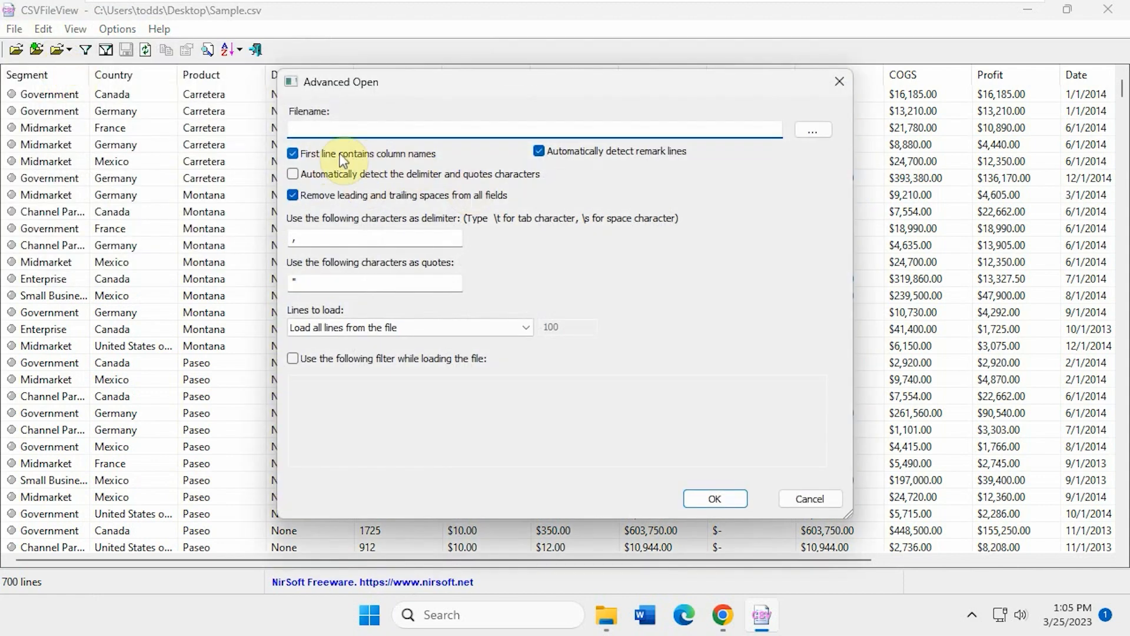
{"action": "mouse_move", "coordinate": [354, 235]}
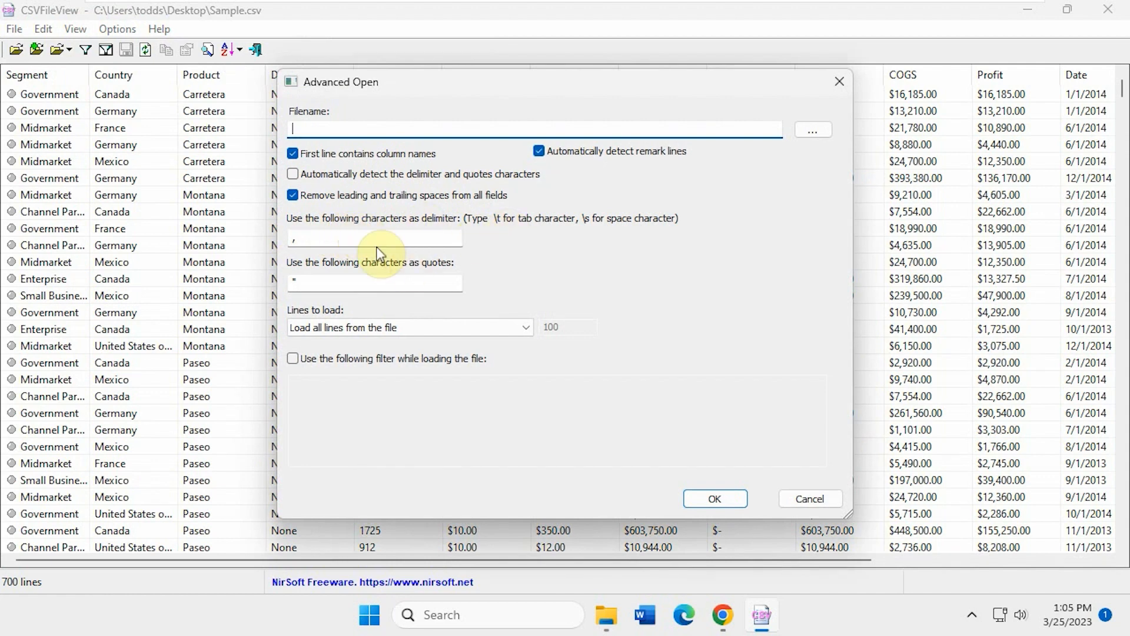
{"action": "mouse_move", "coordinate": [424, 274]}
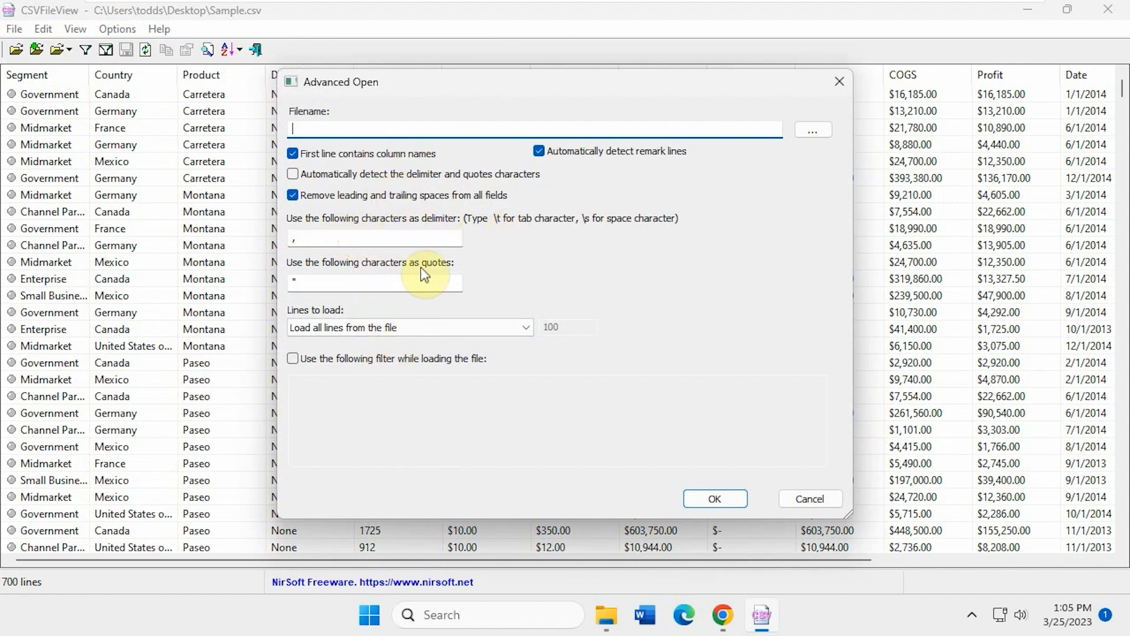
{"action": "mouse_move", "coordinate": [808, 498]}
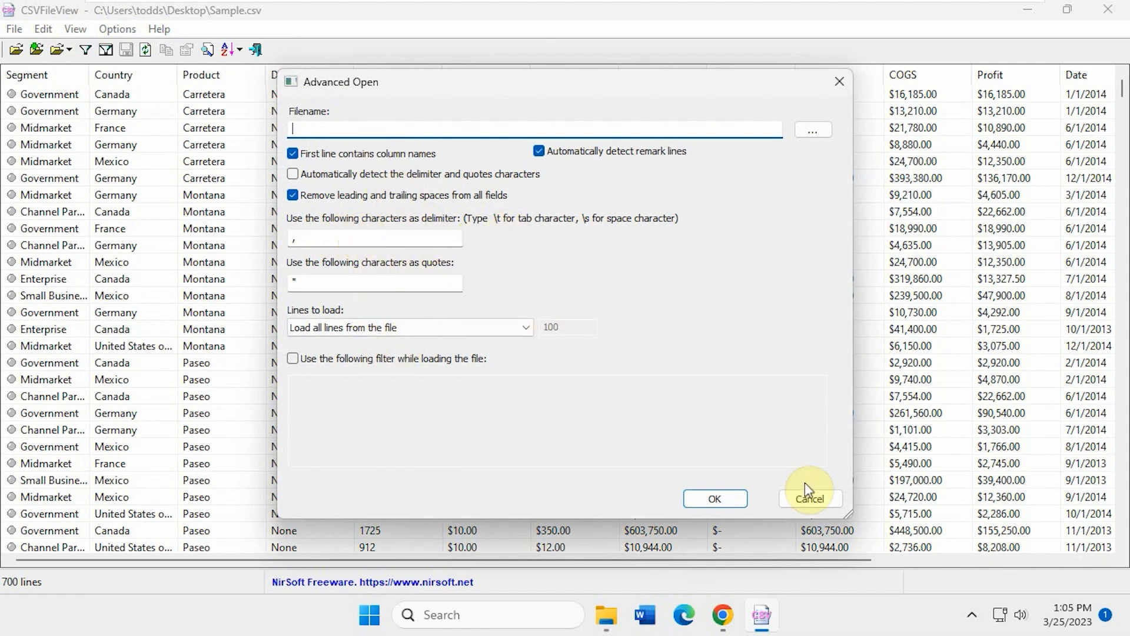
{"action": "left_click", "coordinate": [809, 498]}
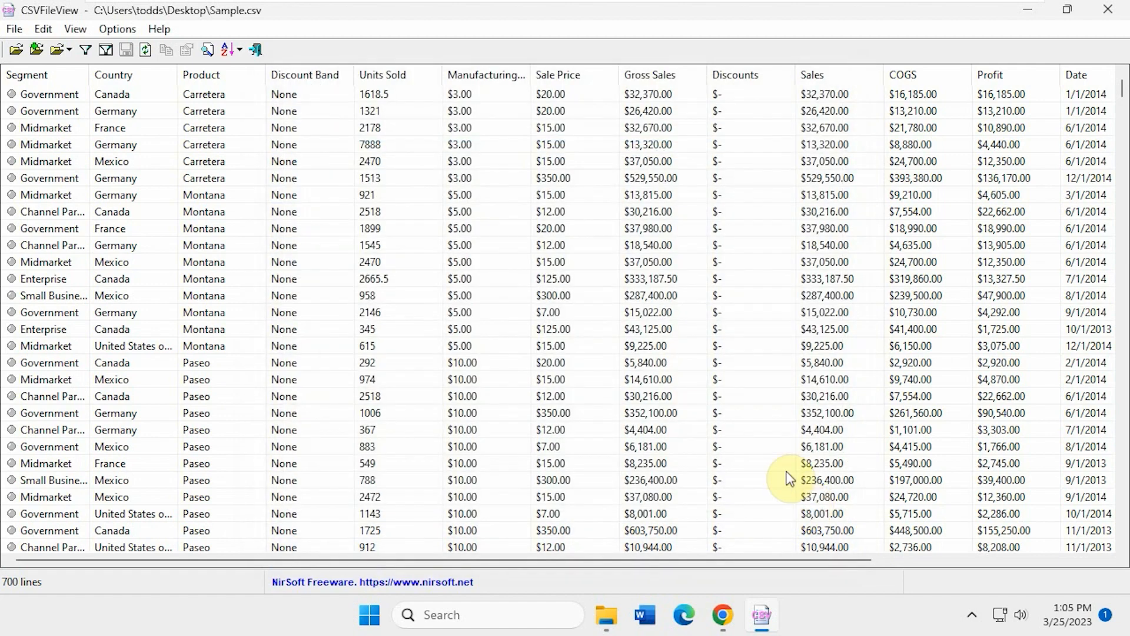
{"action": "mouse_move", "coordinate": [492, 169]}
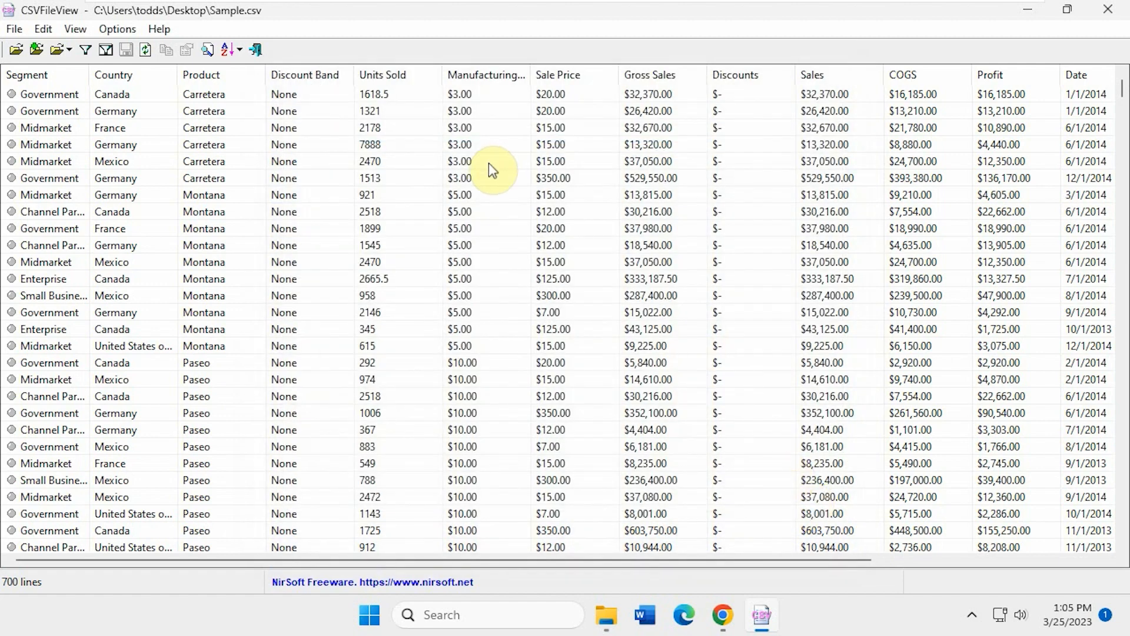
{"action": "mouse_move", "coordinate": [504, 222]}
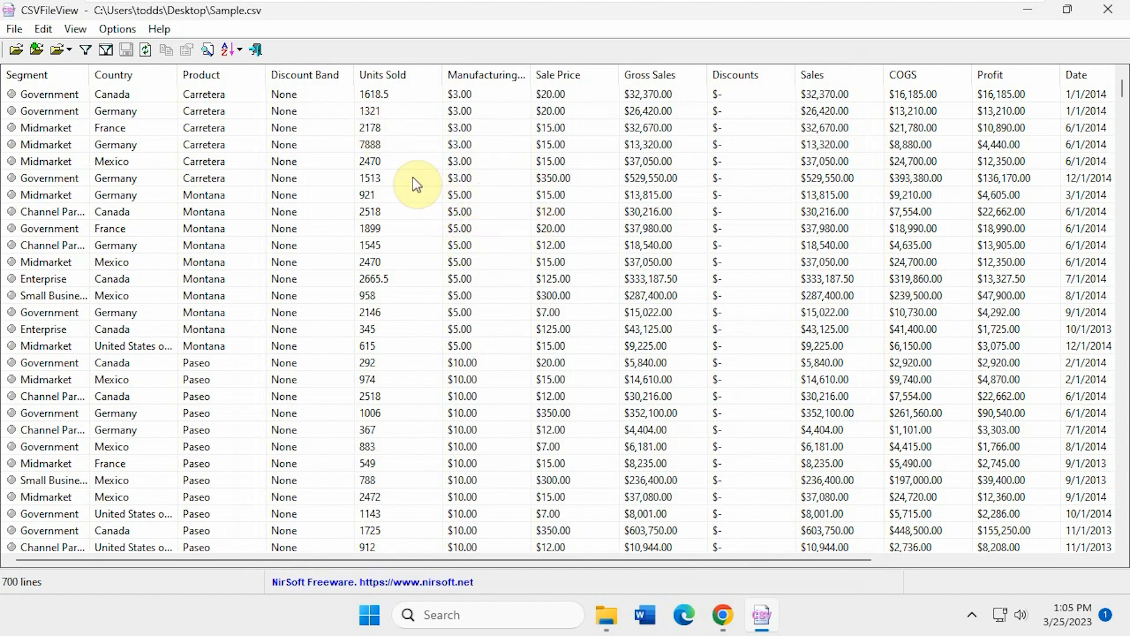
{"action": "mouse_move", "coordinate": [453, 189]}
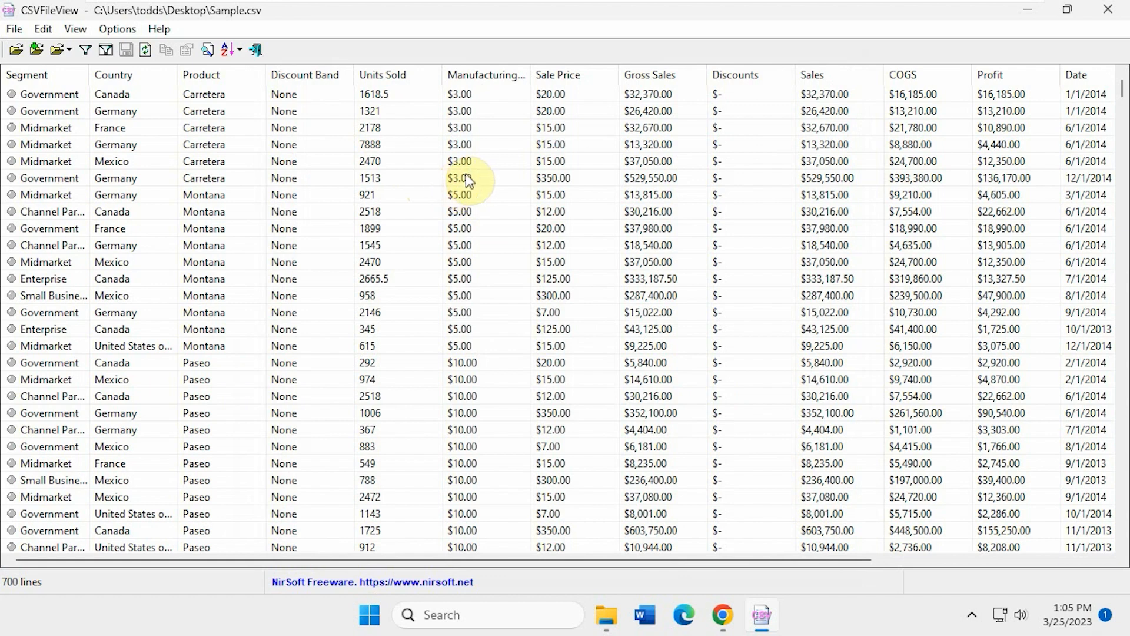
{"action": "mouse_move", "coordinate": [451, 169]}
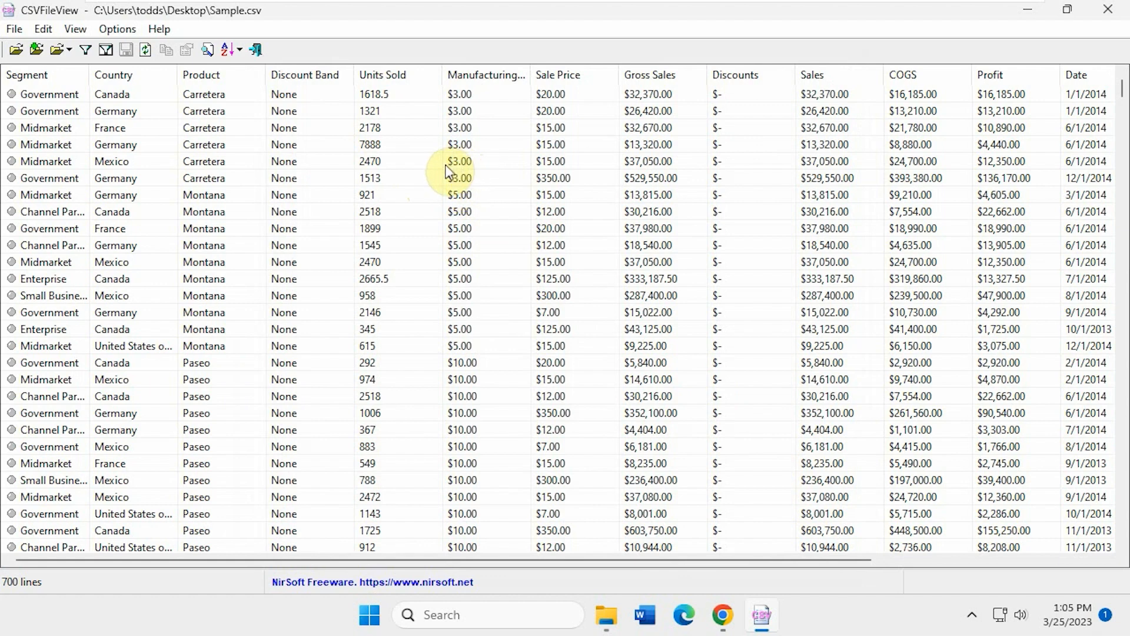
{"action": "mouse_move", "coordinate": [447, 173]}
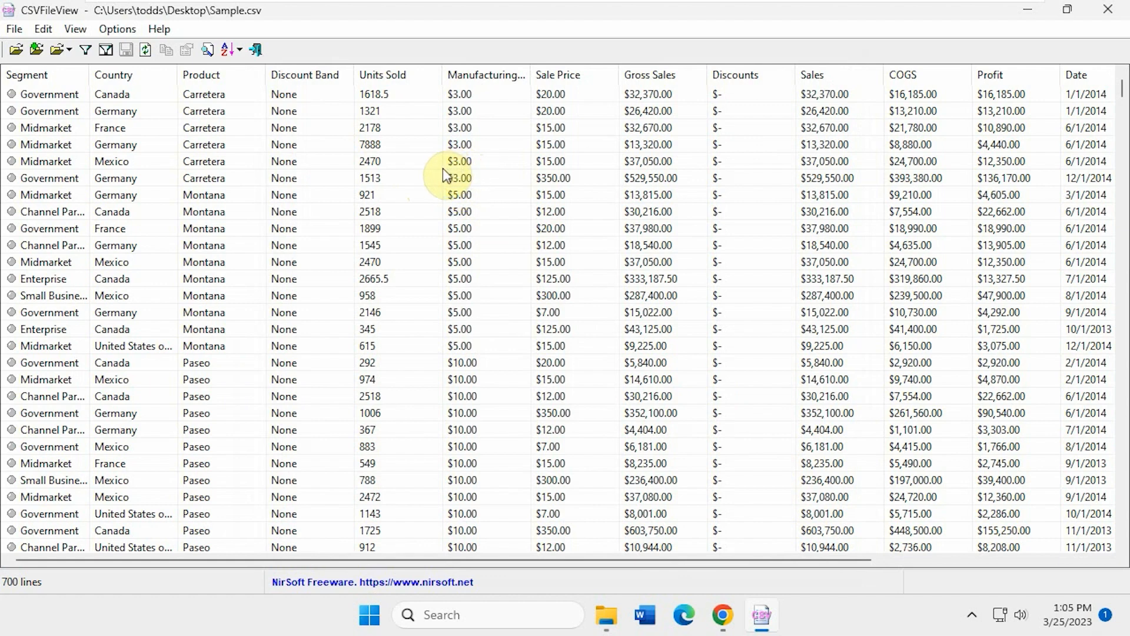